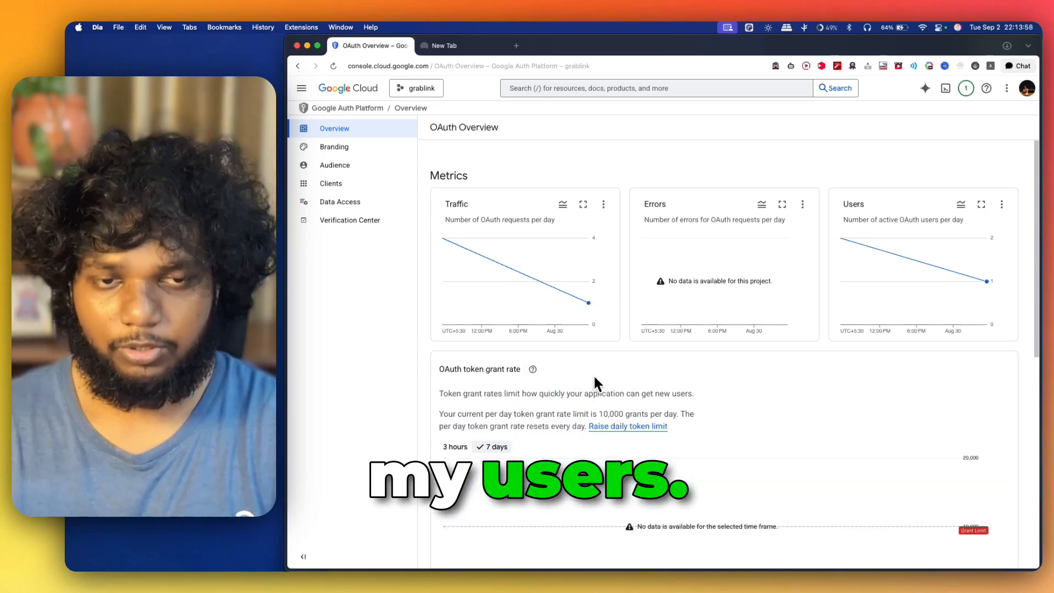
Scroll through grablink's OAuth Overview and Branding fields, then return to the welcome page.
scroll(down, 3)
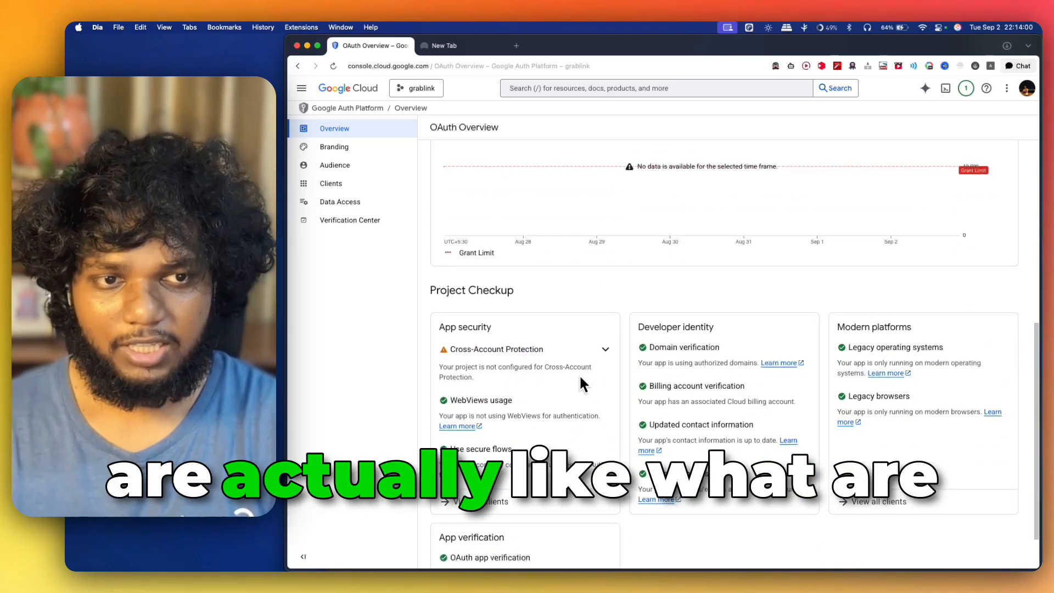
scroll(down, 3)
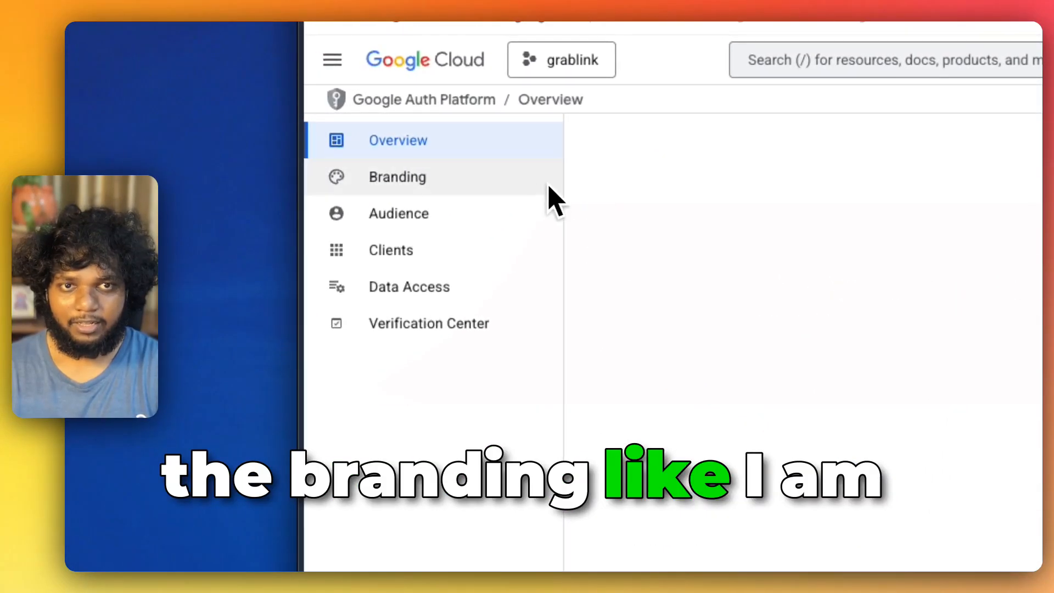
click(396, 176)
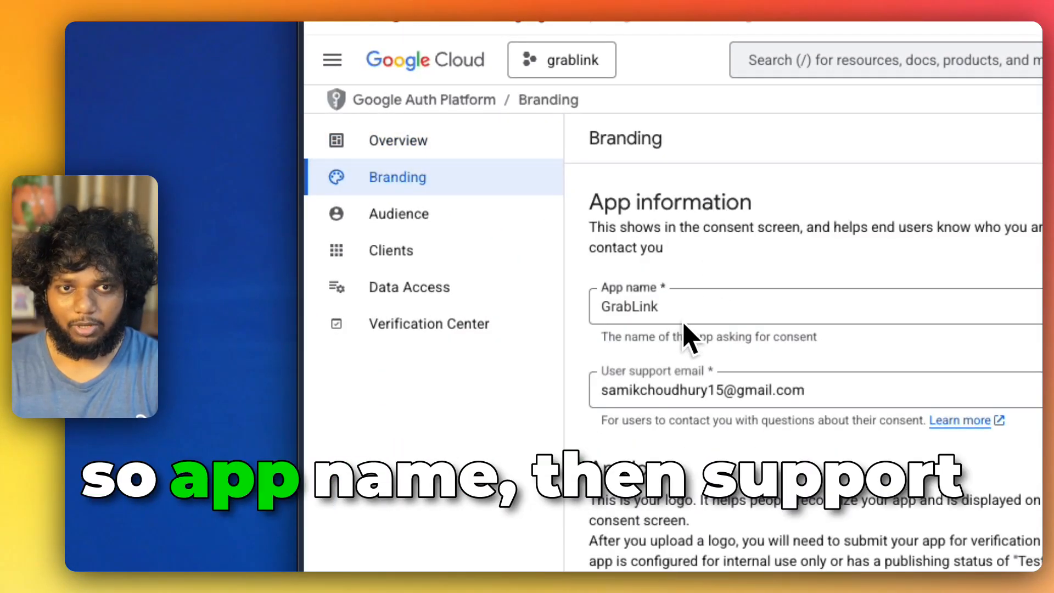
scroll(down, 3)
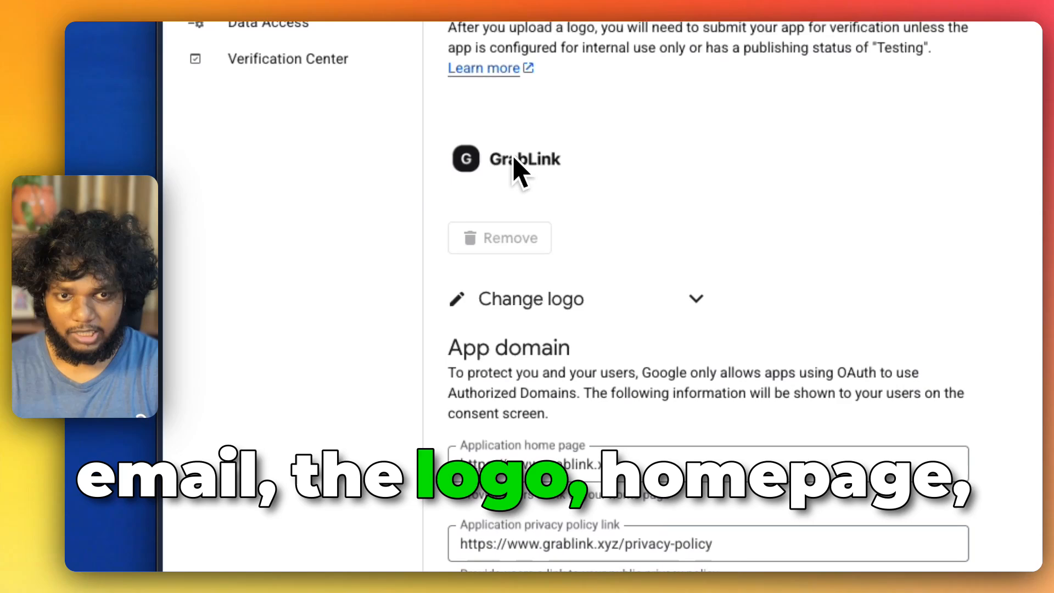
scroll(down, 3)
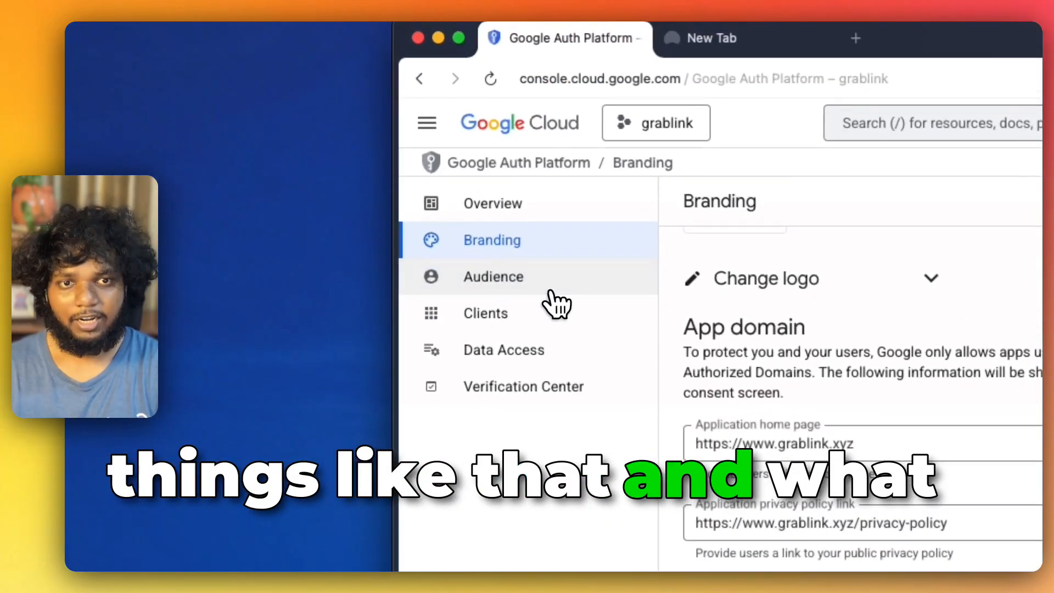
click(493, 276)
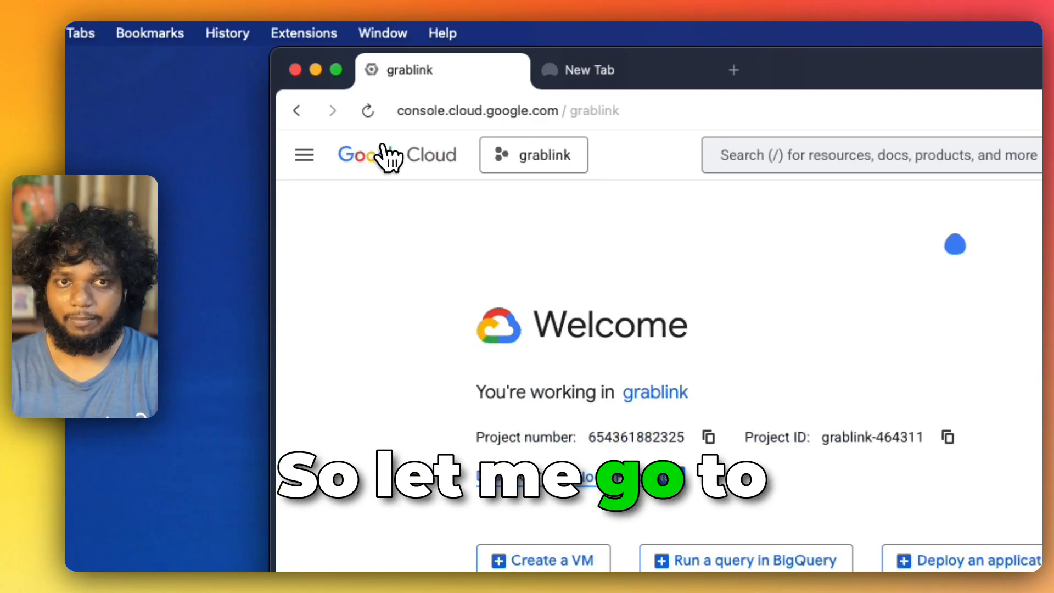
Select Mcp twitter in the project picker and open APIs & Services from Quick access.
click(533, 155)
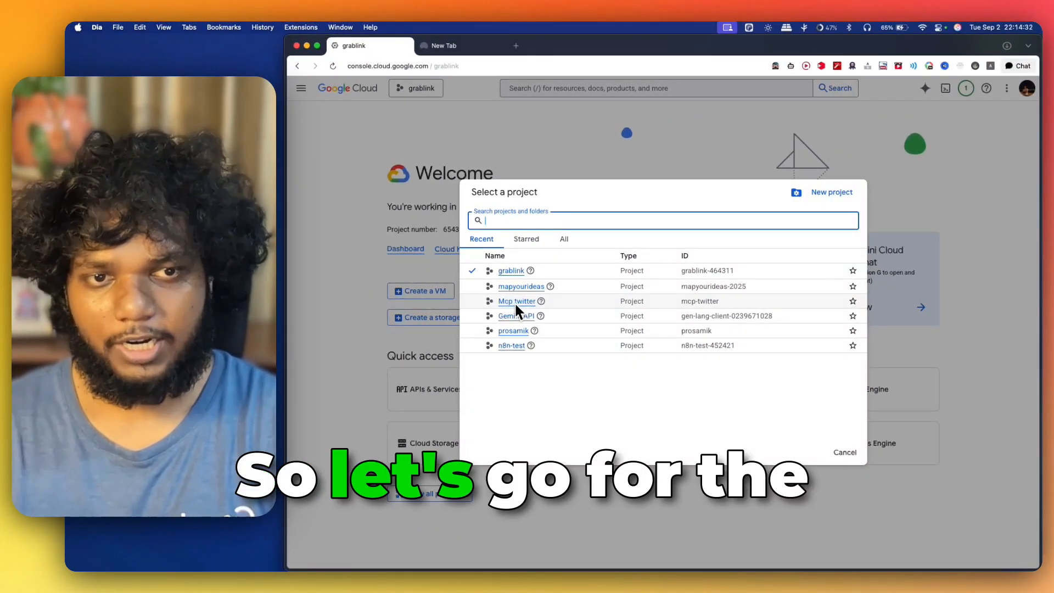
click(516, 300)
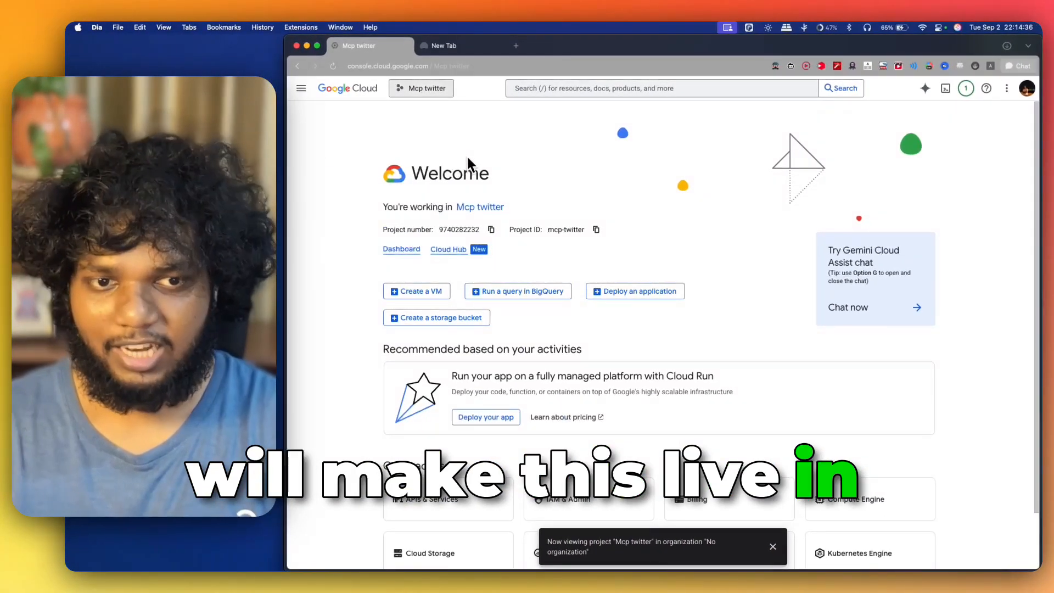
scroll(down, 3)
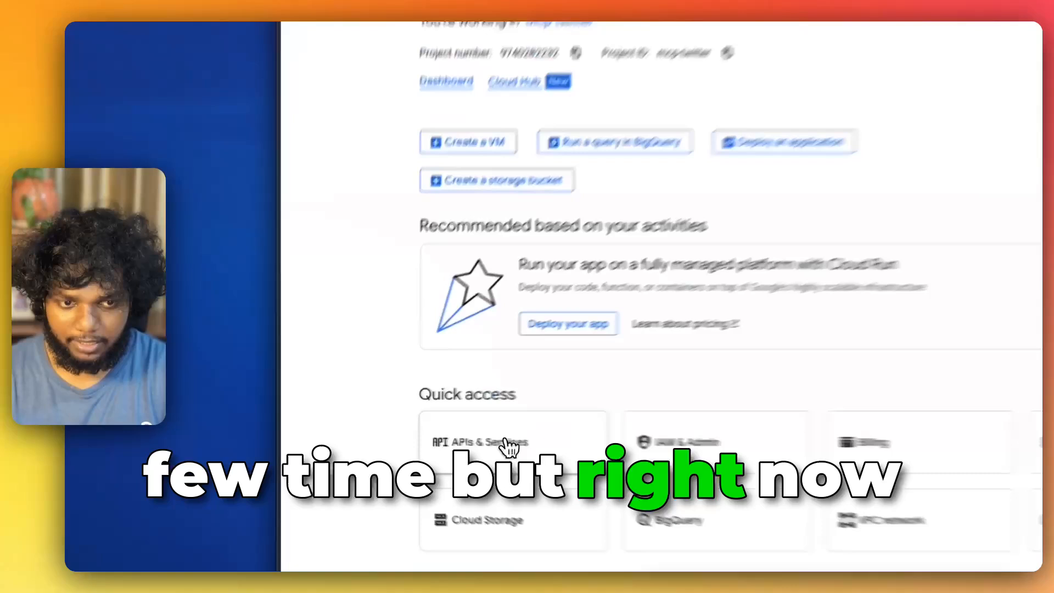
click(478, 442)
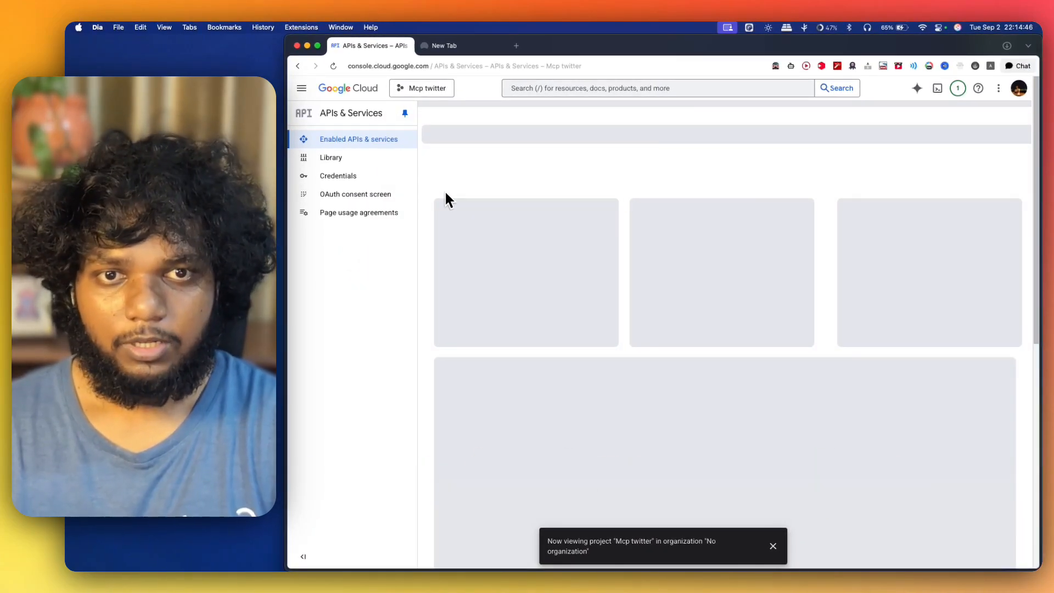
View the Mcp twitter OAuth consent branding details, then switch to the MCP Twitter Manager tab.
click(355, 193)
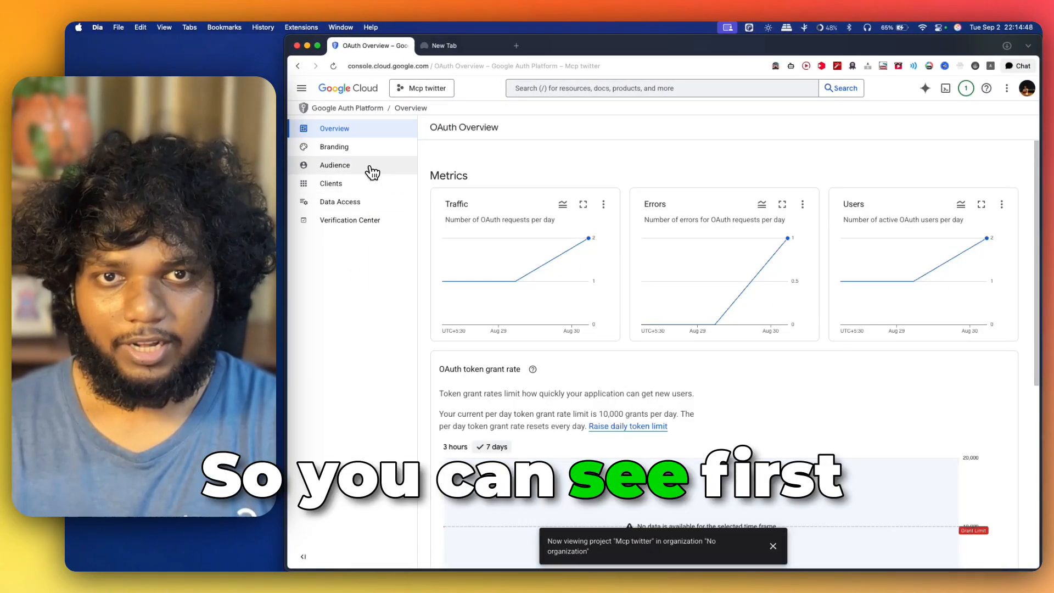
click(333, 147)
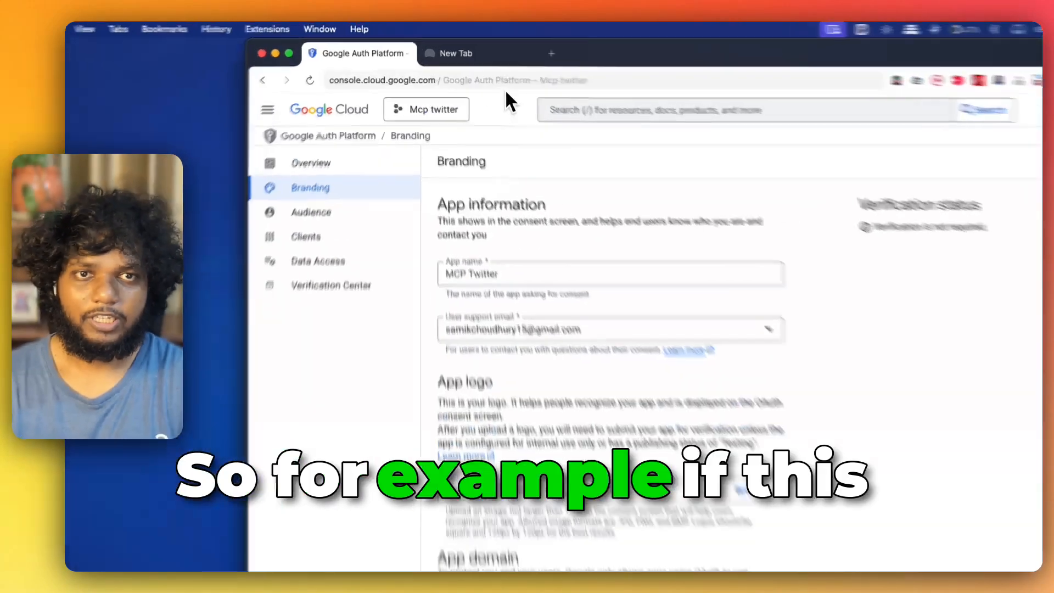
click(449, 53)
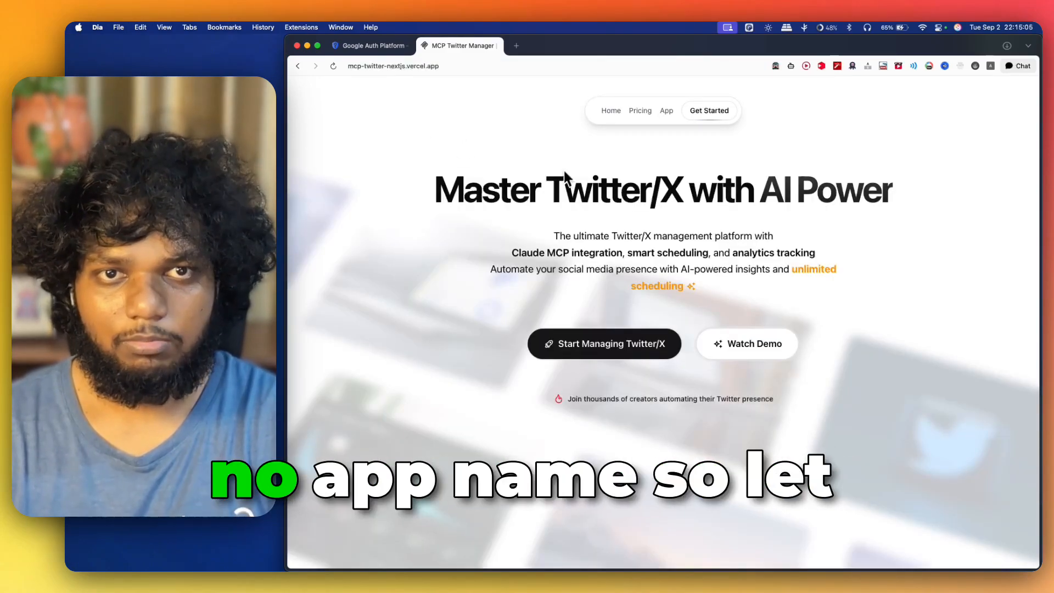
Scroll down the MCP Twitter Manager landing page.
scroll(down, 3)
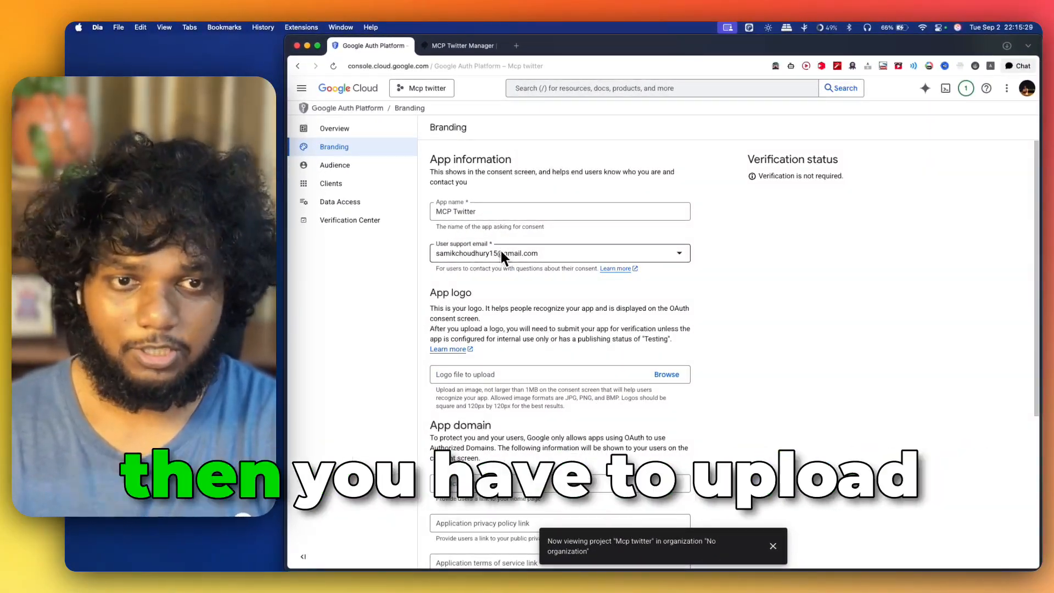
Scroll to the App logo and App domain fields, then return to the MCP Twitter Manager footer.
scroll(down, 3)
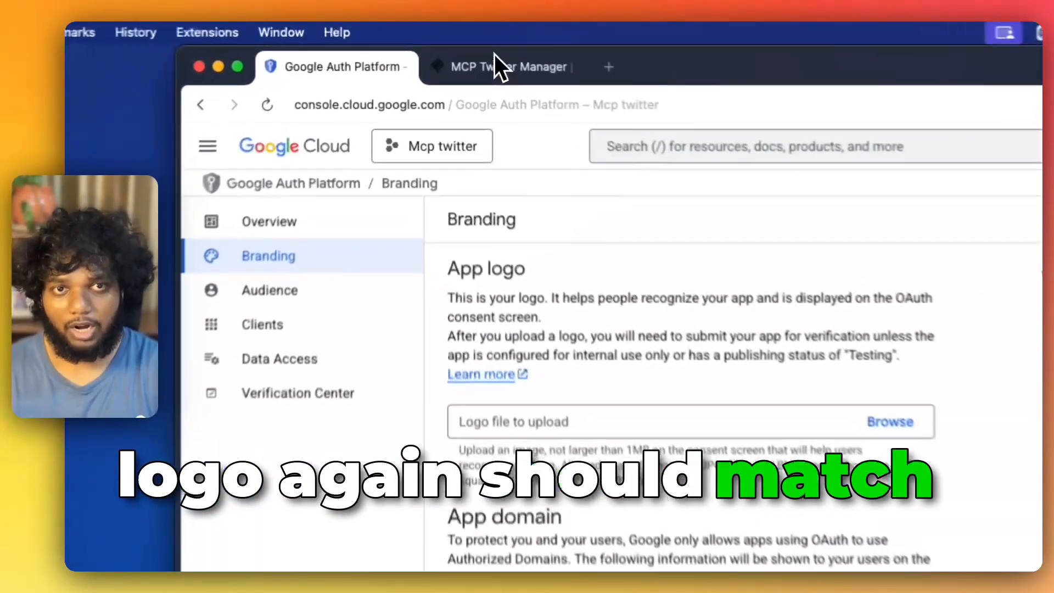
click(504, 67)
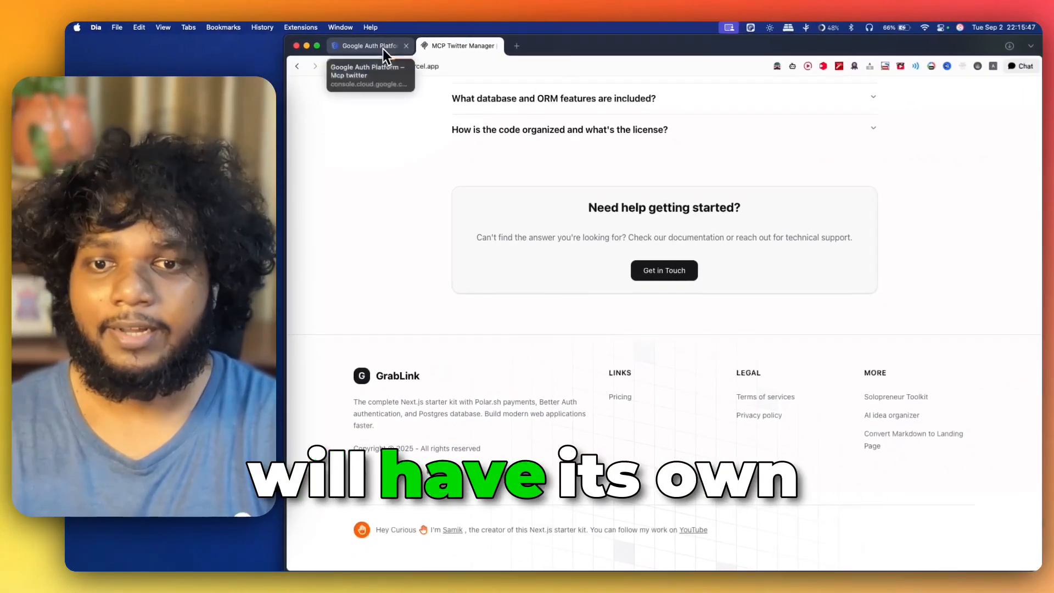
Open the footer's Terms of Service and Privacy Policy links in new tabs.
click(369, 45)
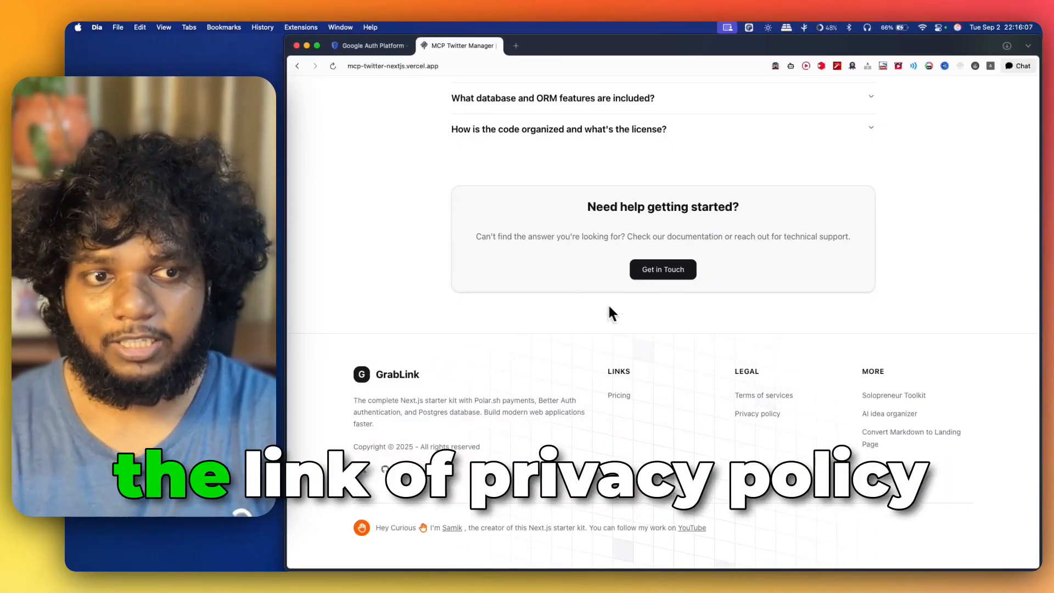
mouse_move(693, 352)
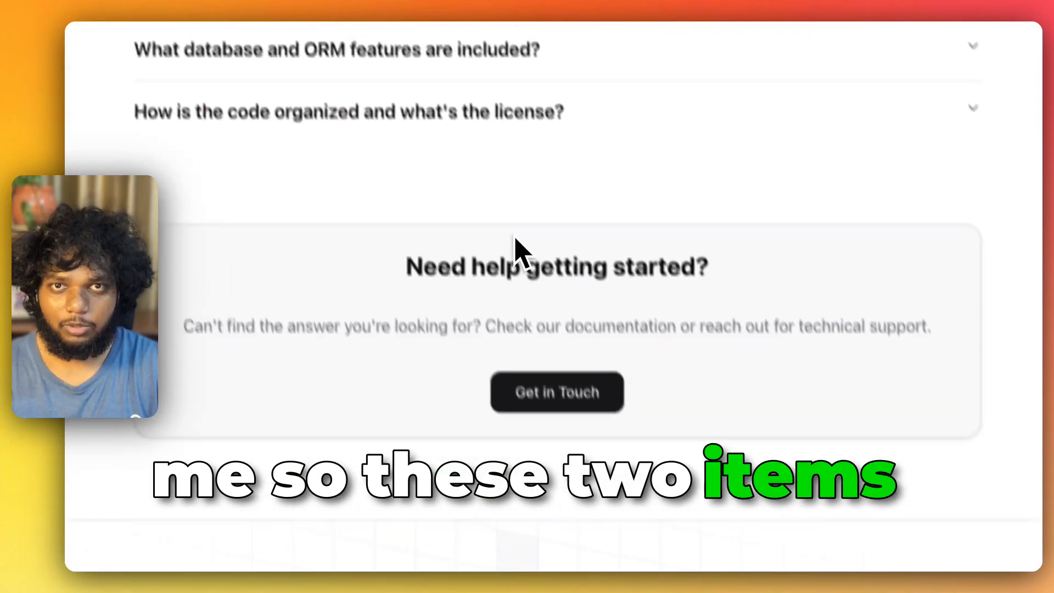
click(507, 69)
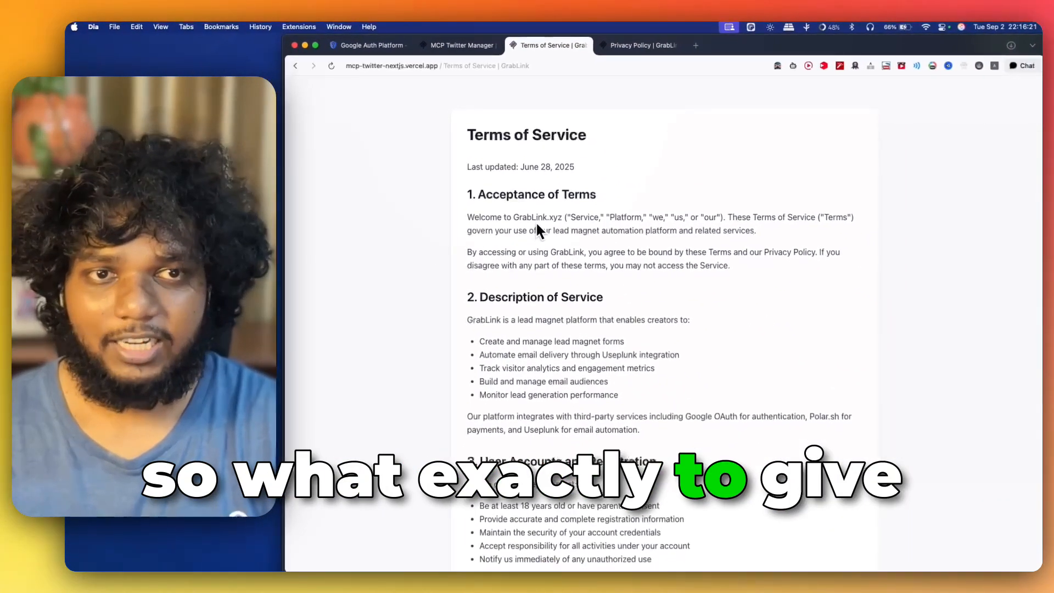
Glance at the Privacy Policy tab, then switch to the Terms of Service tab.
click(637, 45)
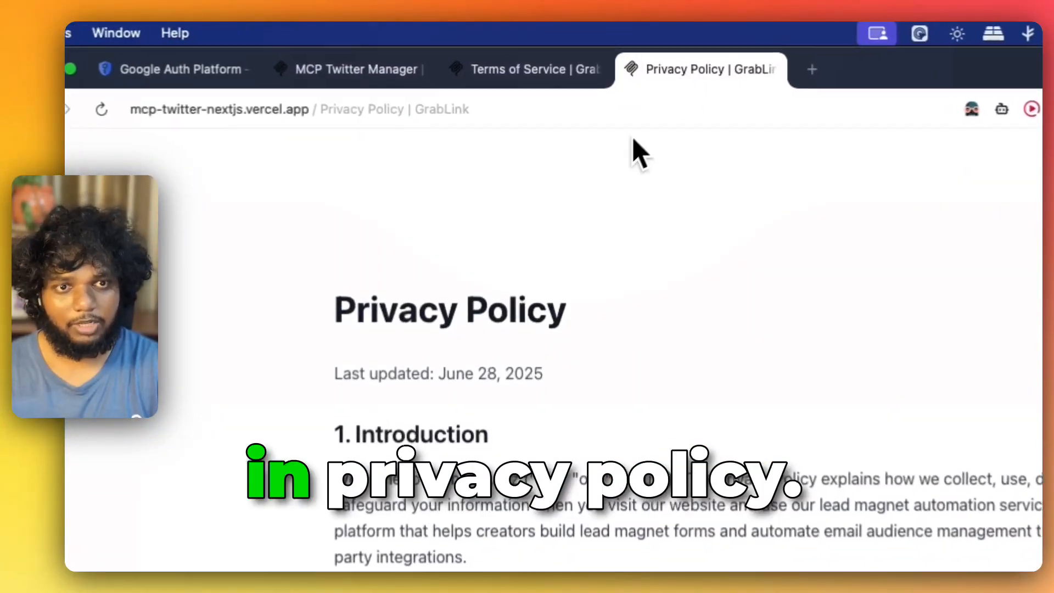
click(517, 69)
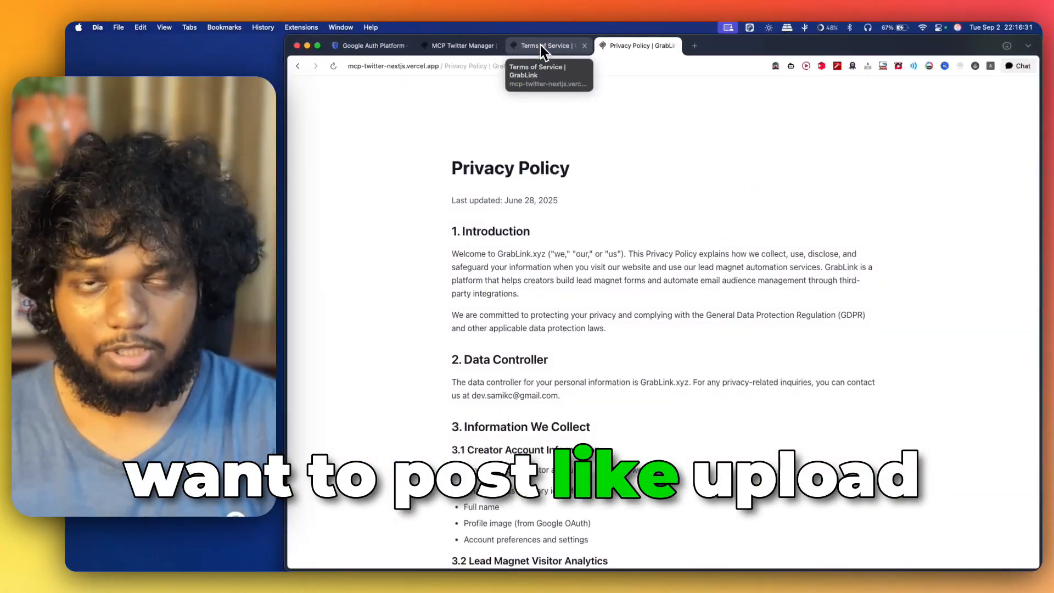
click(544, 46)
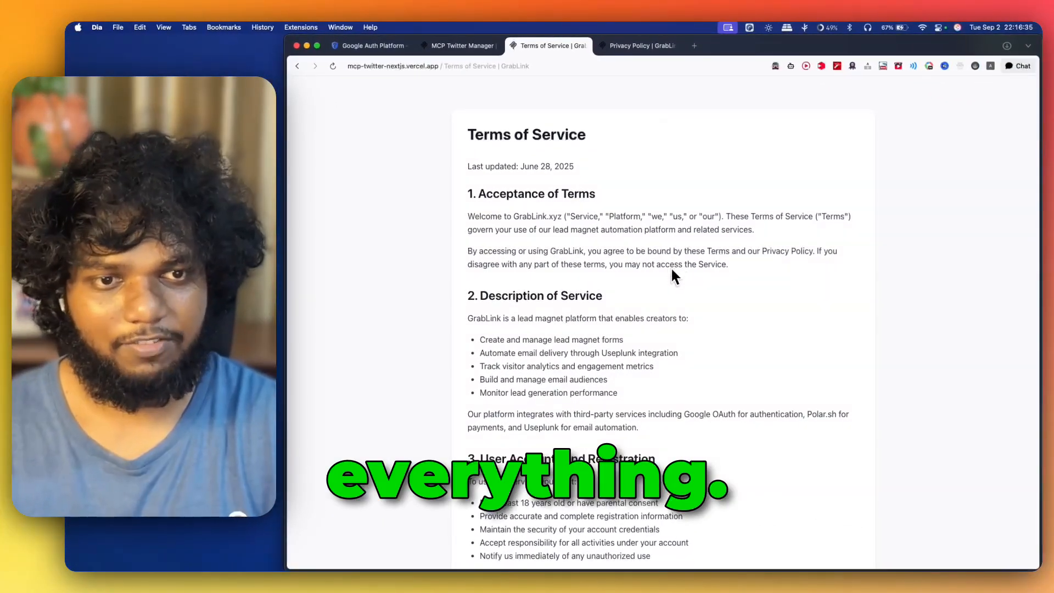
Scroll section by section through the GrabLink Terms of Service page.
scroll(down, 3)
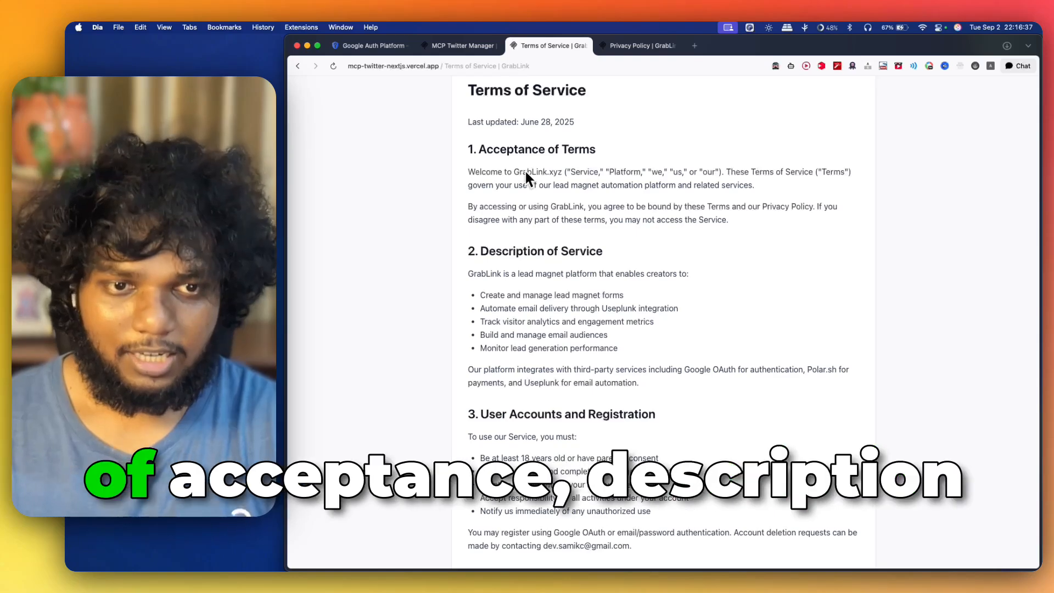
scroll(down, 3)
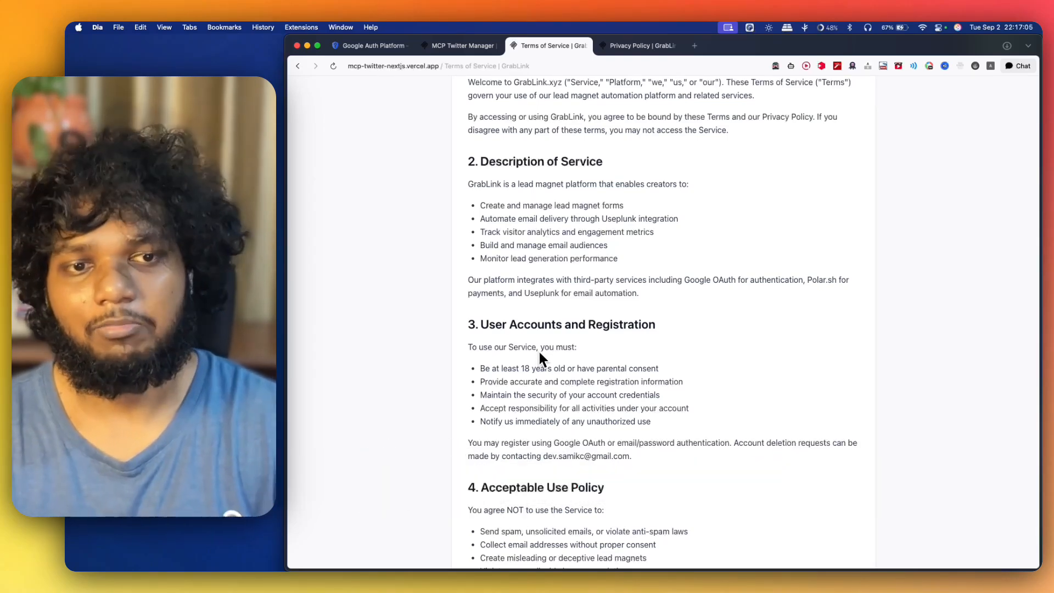
scroll(down, 3)
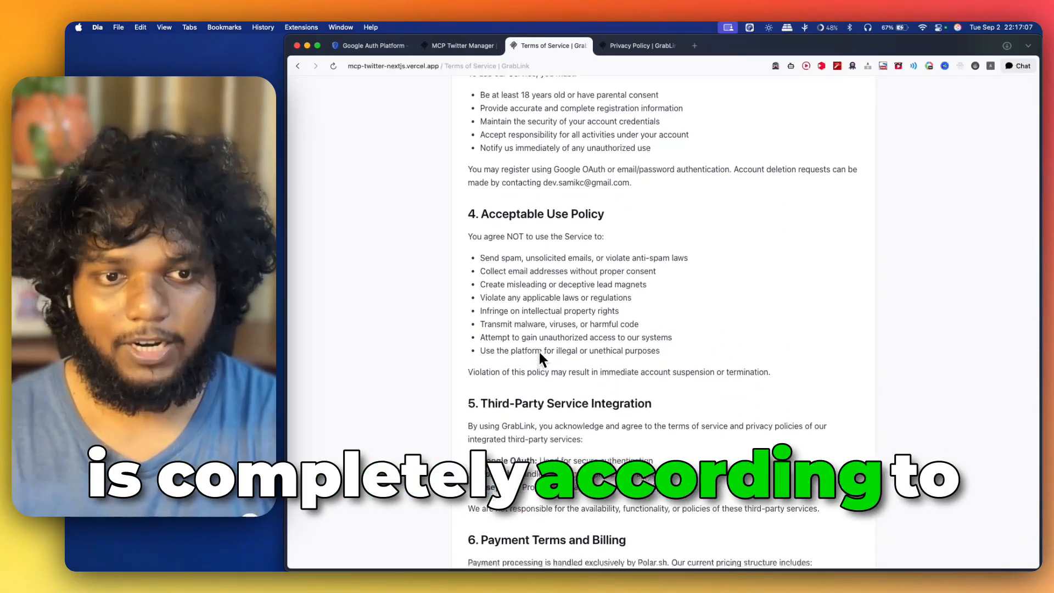
scroll(down, 3)
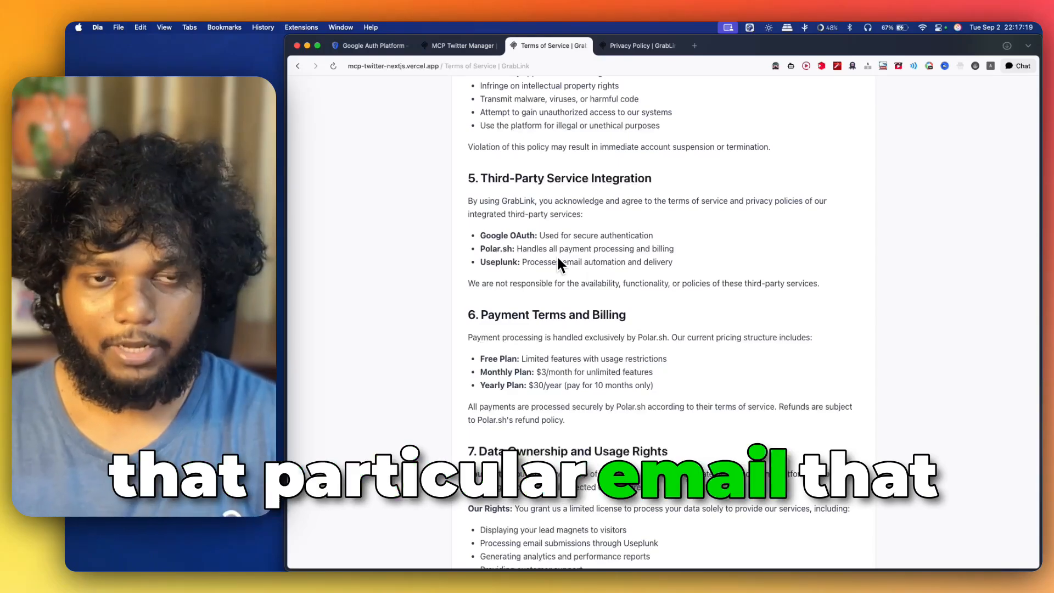
scroll(down, 3)
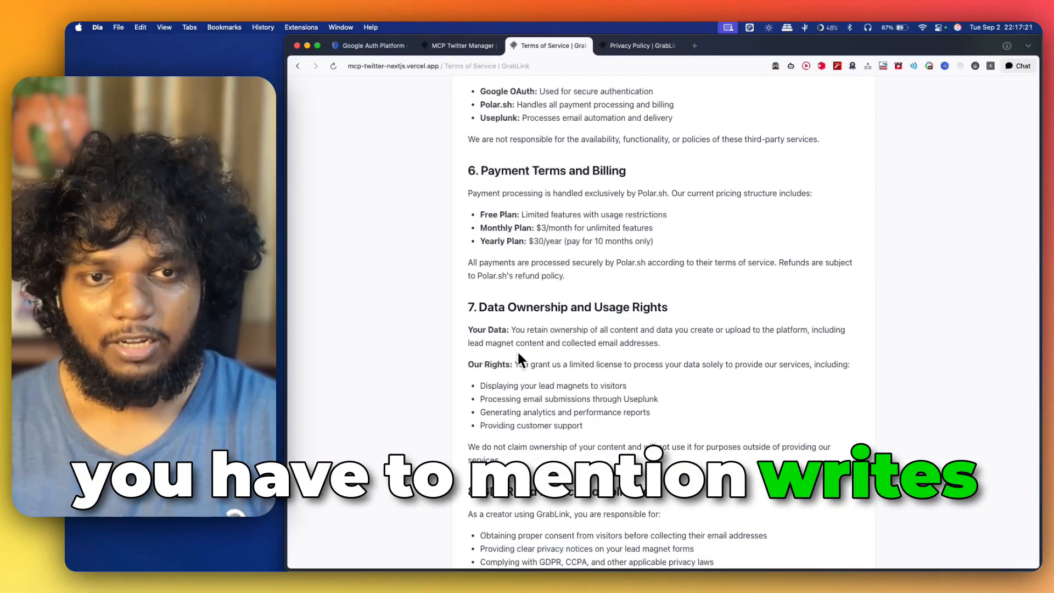
scroll(down, 3)
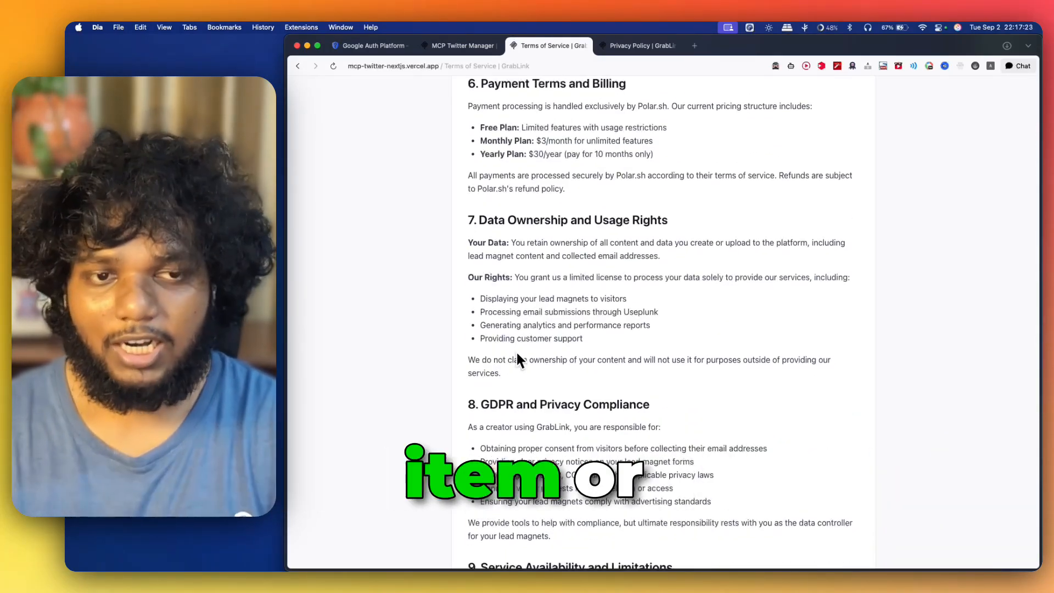
scroll(down, 3)
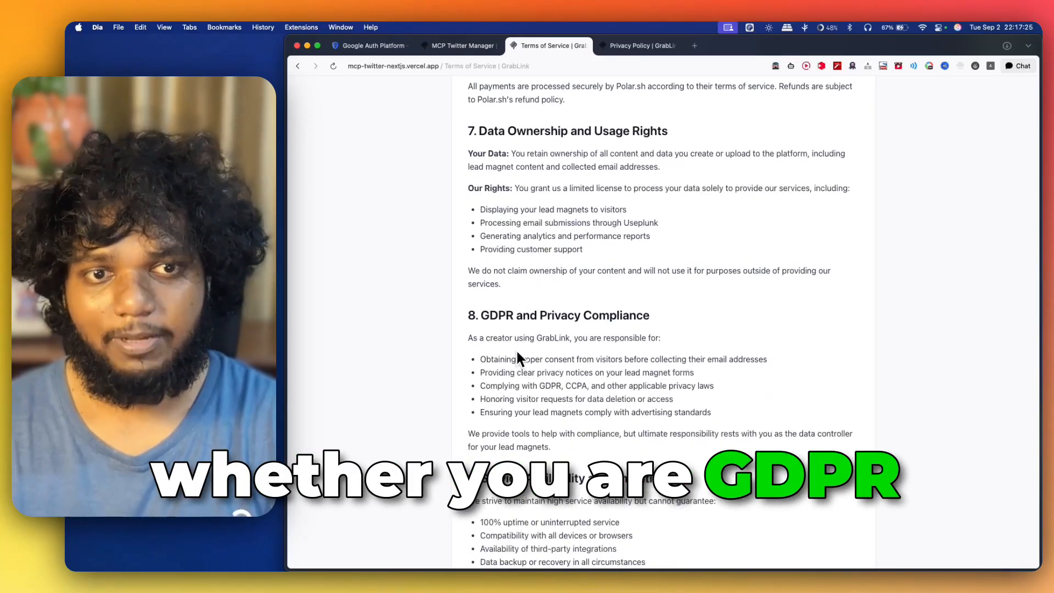
scroll(down, 3)
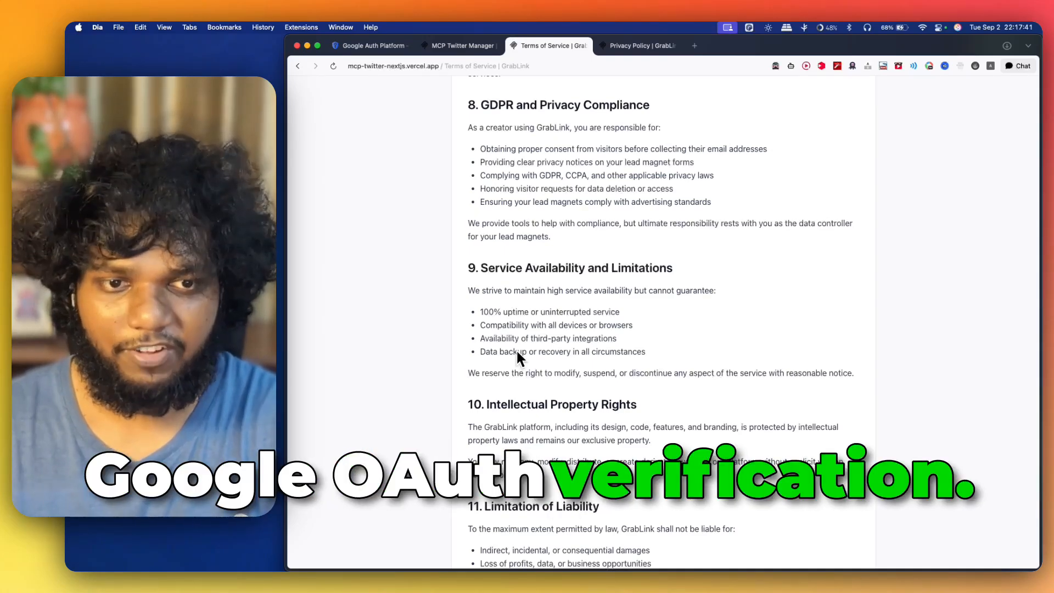
scroll(down, 3)
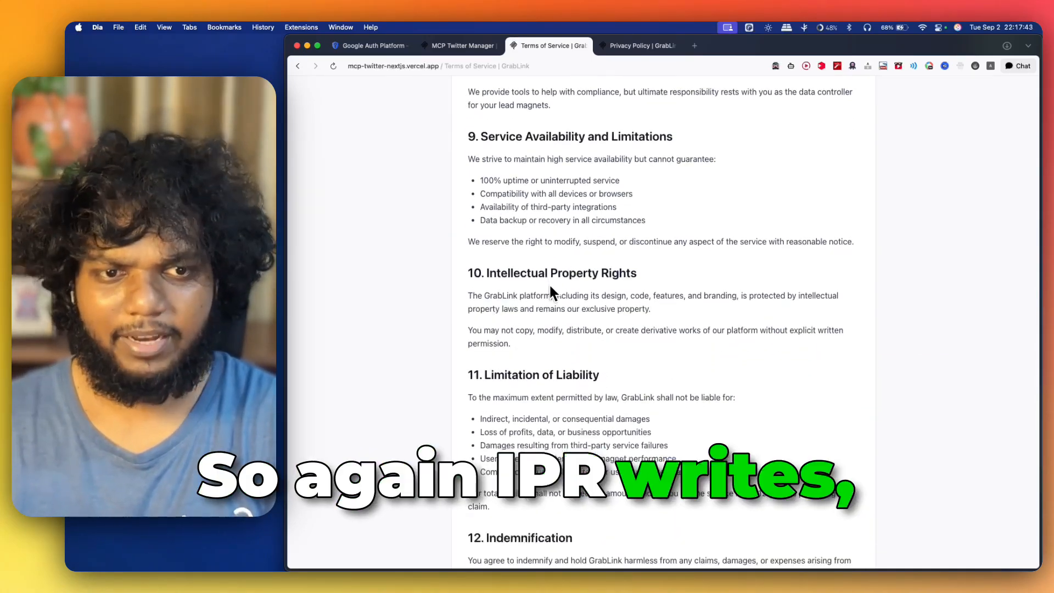
scroll(down, 3)
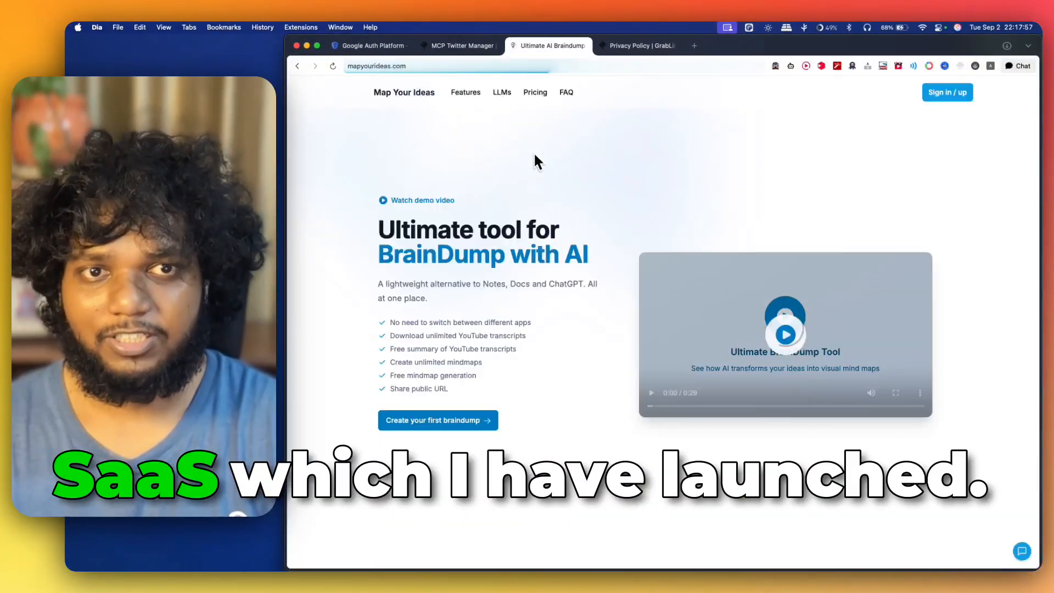
Scroll to the Map Your Ideas footer and open and skim its Privacy Policy page.
scroll(down, 3)
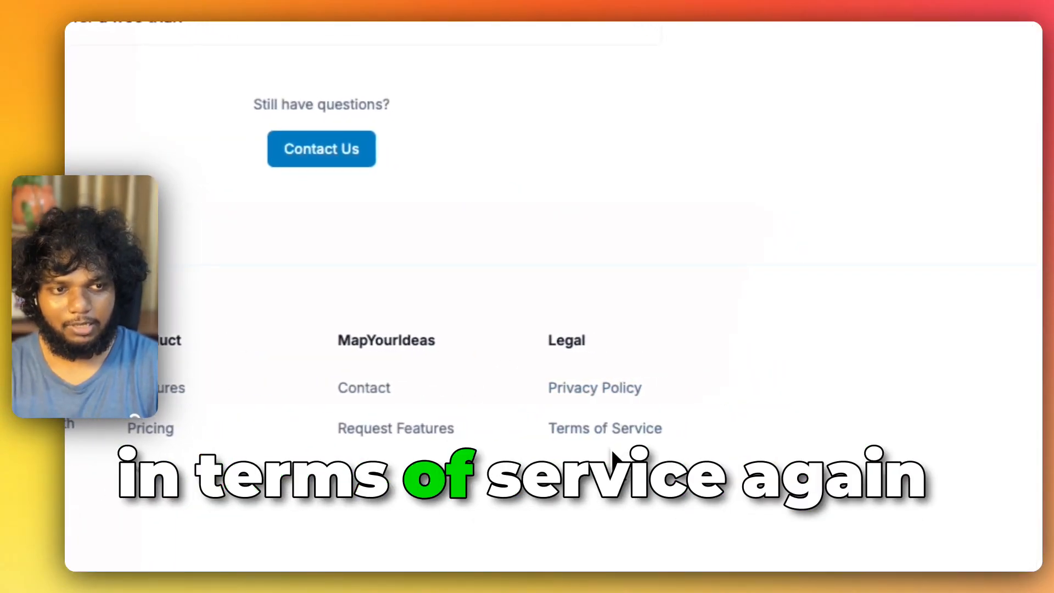
click(593, 387)
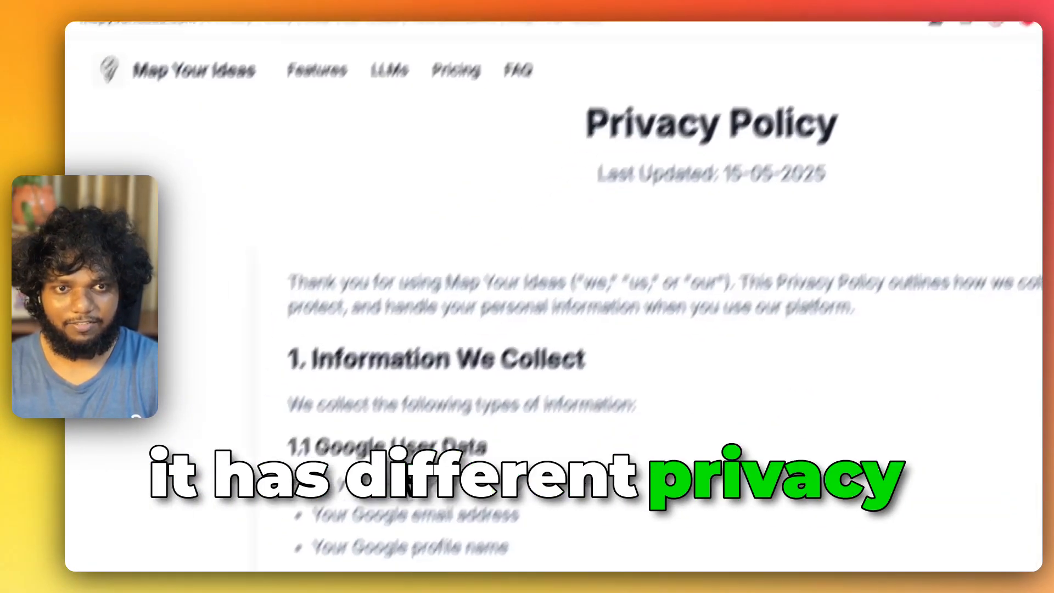
scroll(down, 3)
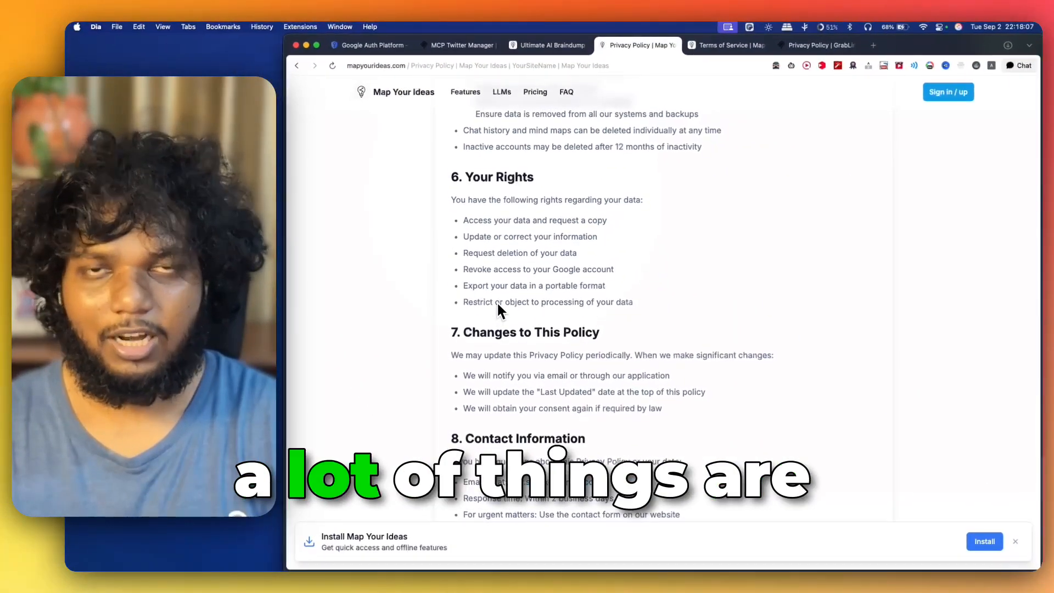
scroll(up, 3)
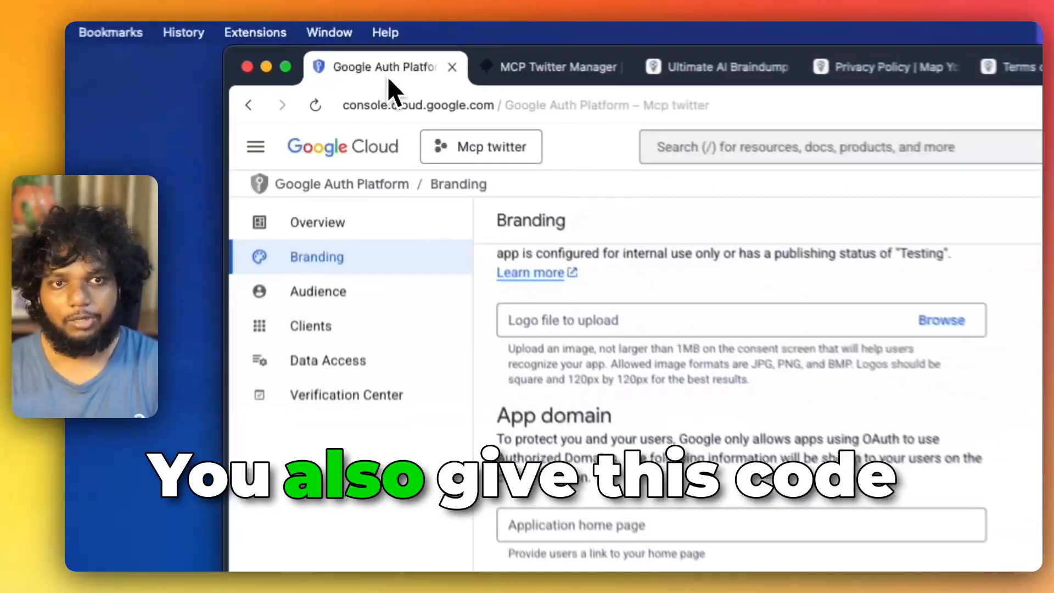
scroll(down, 3)
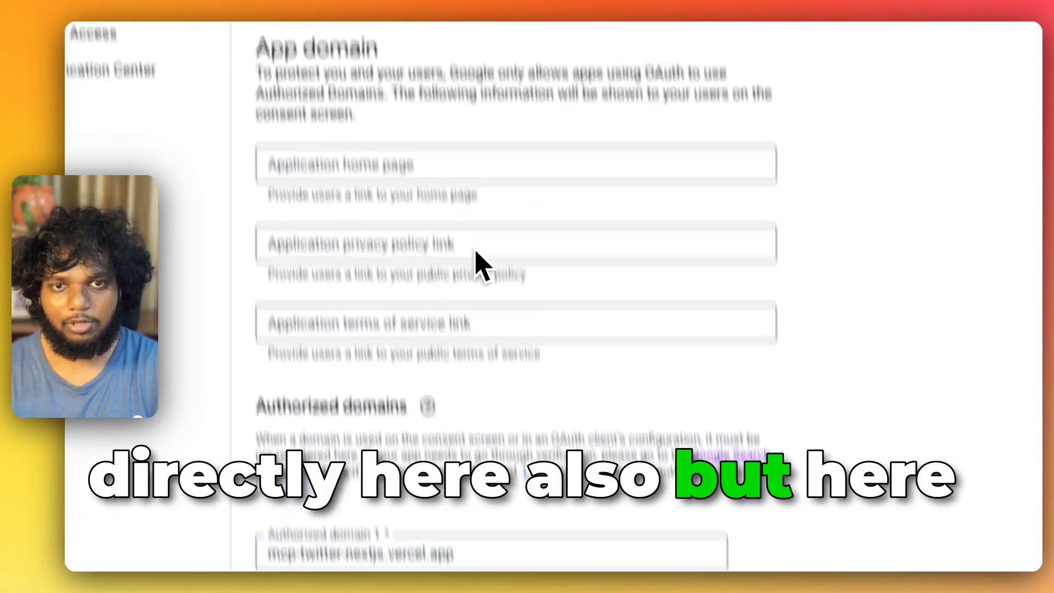
click(548, 70)
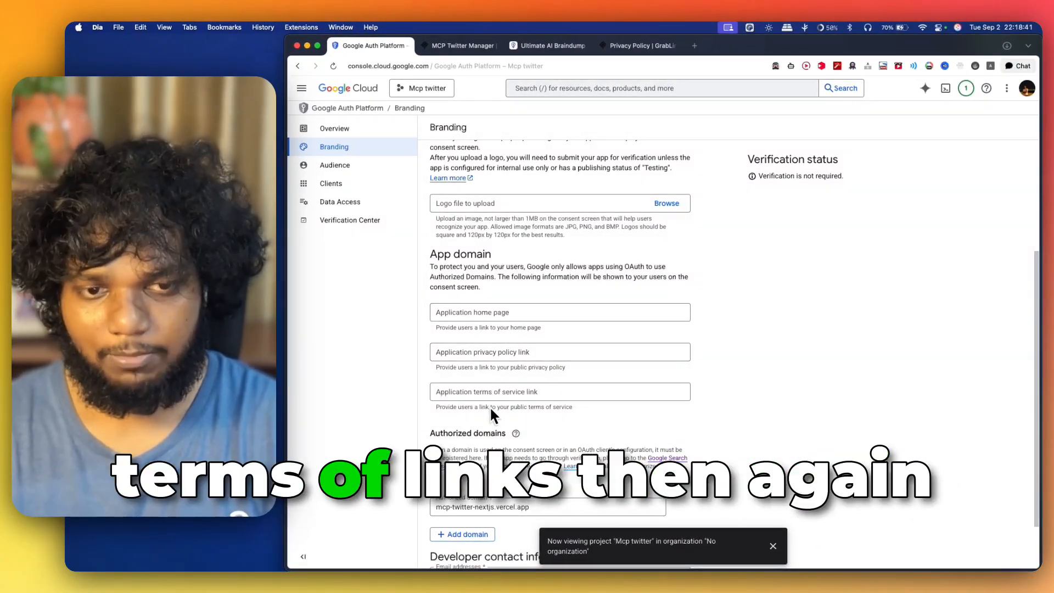
scroll(down, 3)
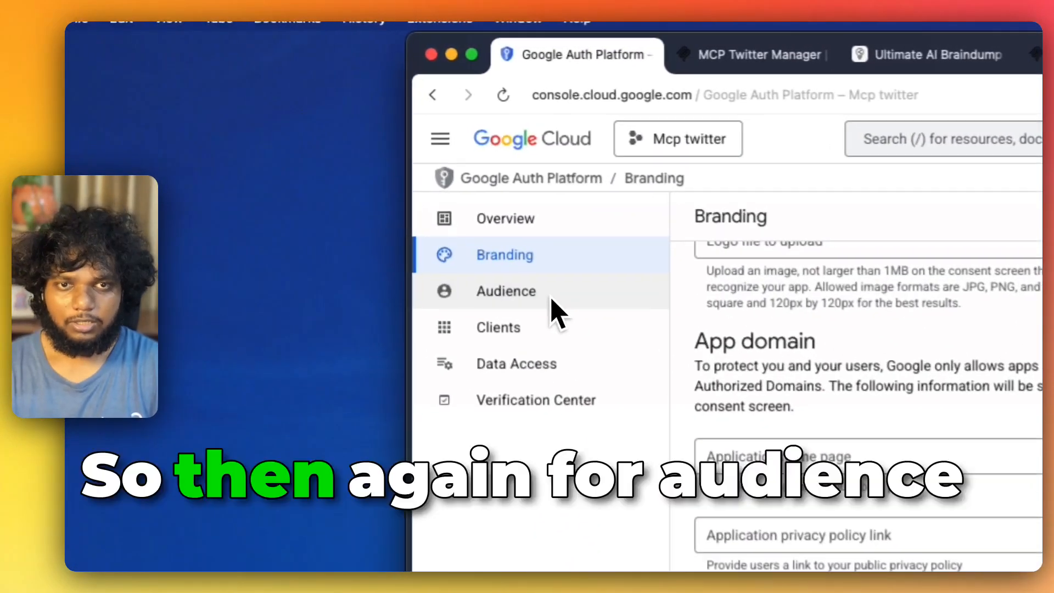
Review the Audience testing status and 100-user cap, then open Data Access.
click(505, 291)
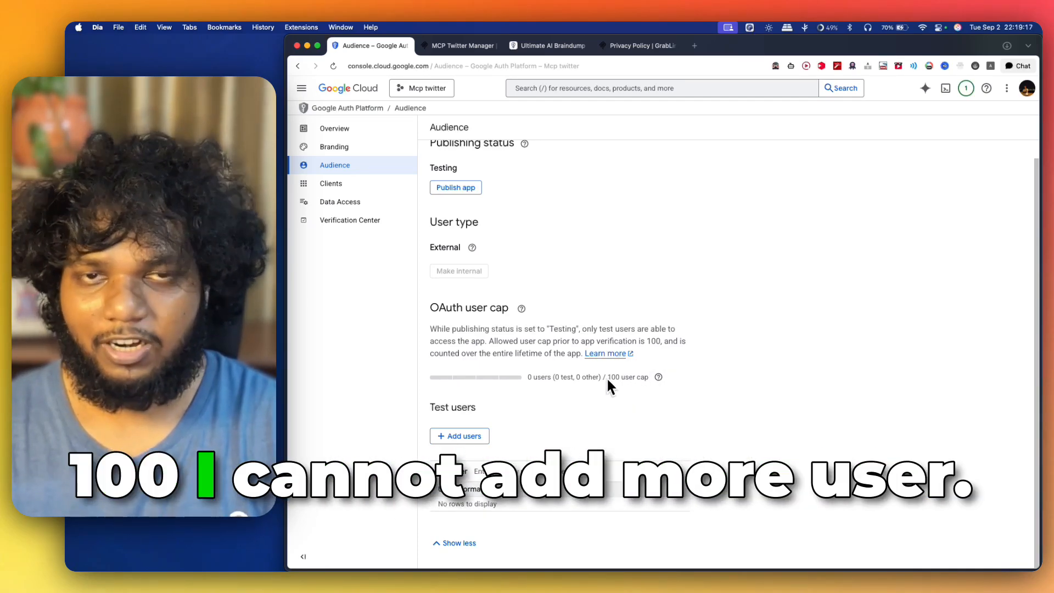
mouse_move(544, 401)
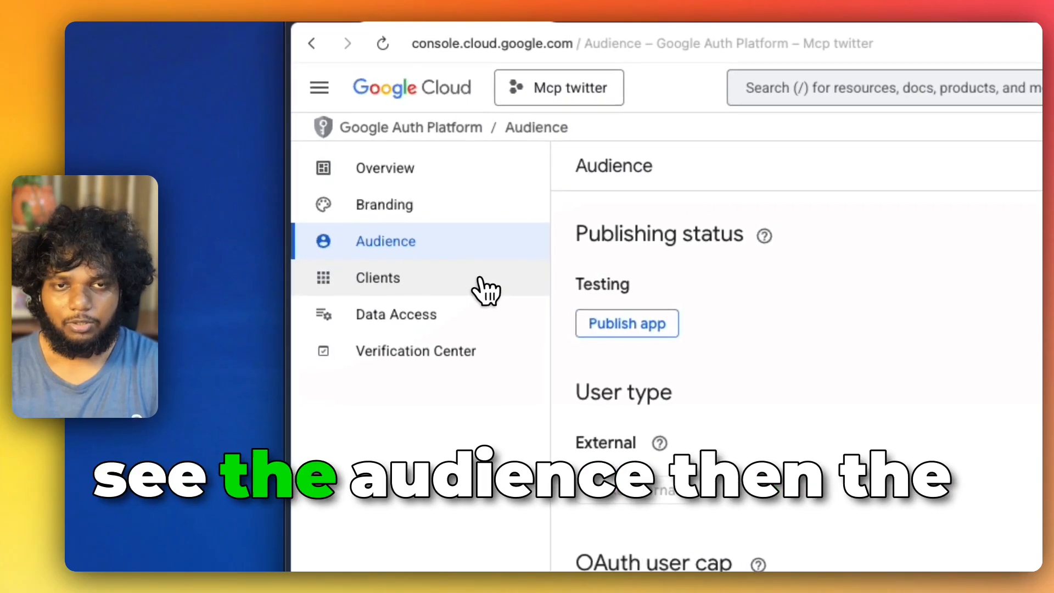
click(377, 278)
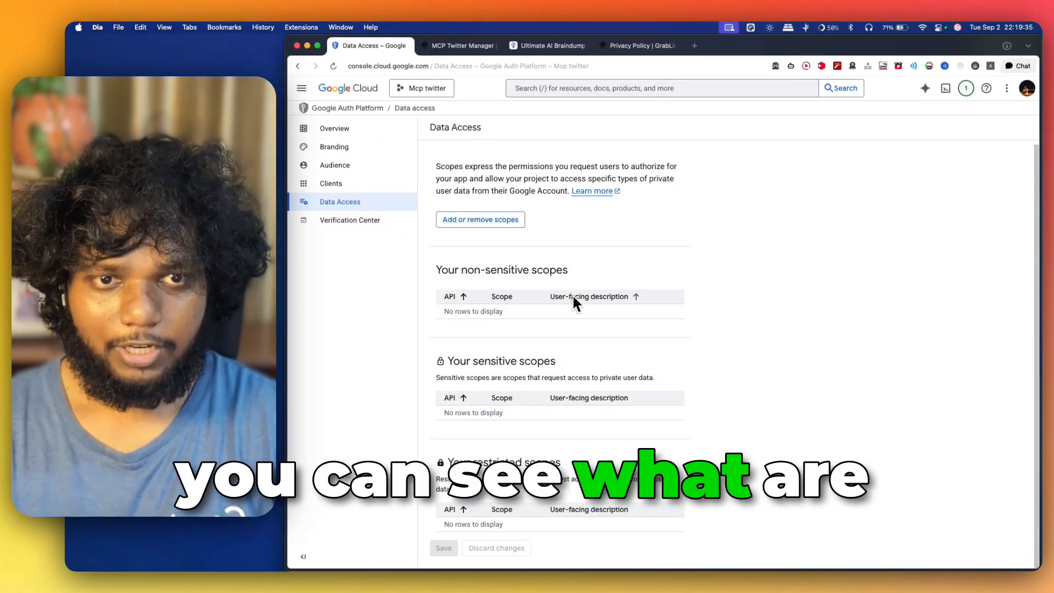
Tick userinfo.email in the scope picker, close it, and open the Verification Center.
click(480, 219)
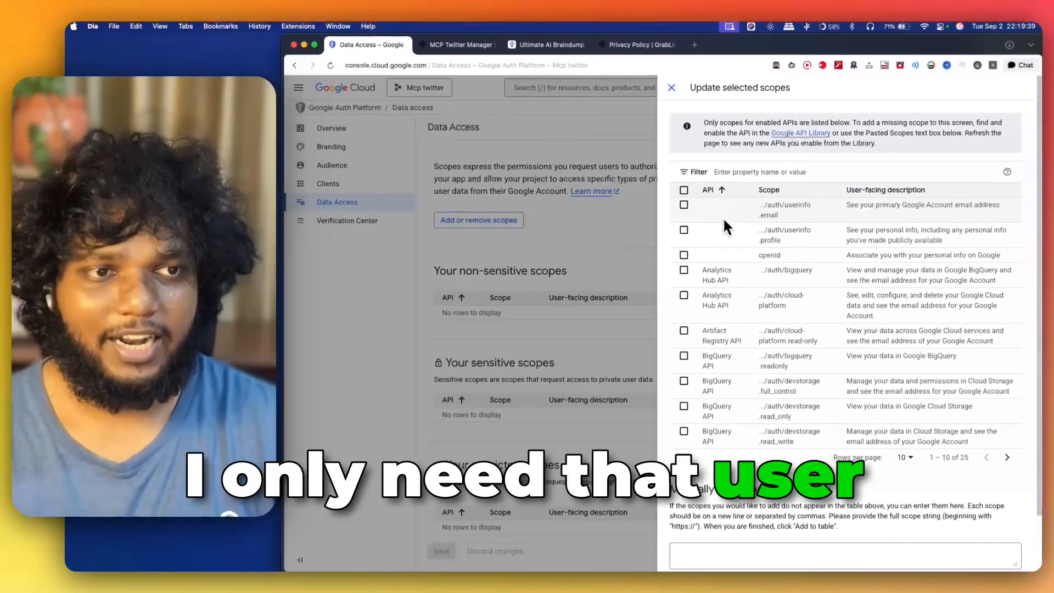
click(683, 204)
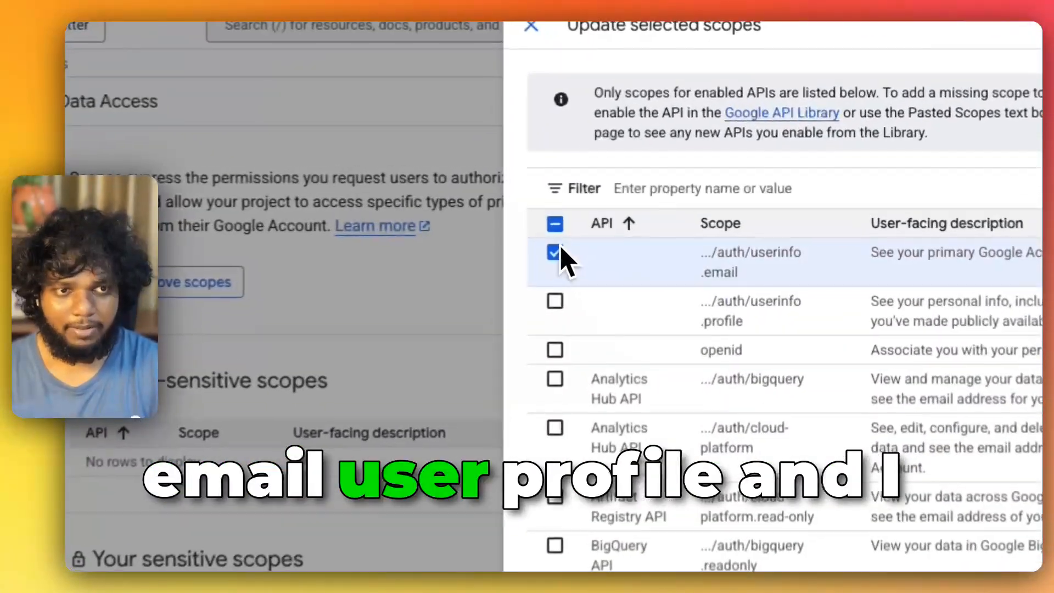
click(555, 301)
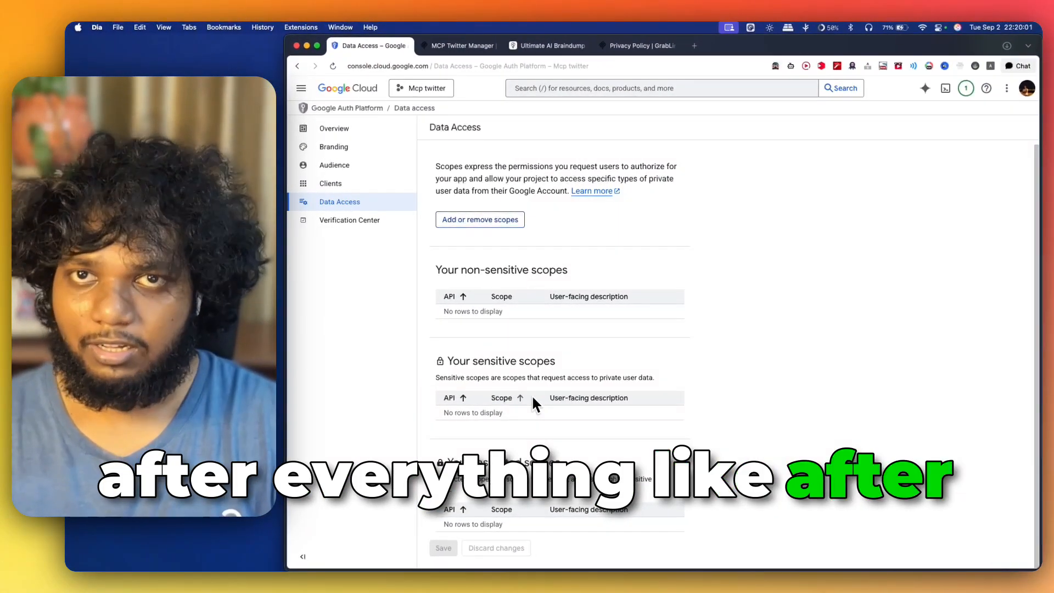
mouse_move(386, 254)
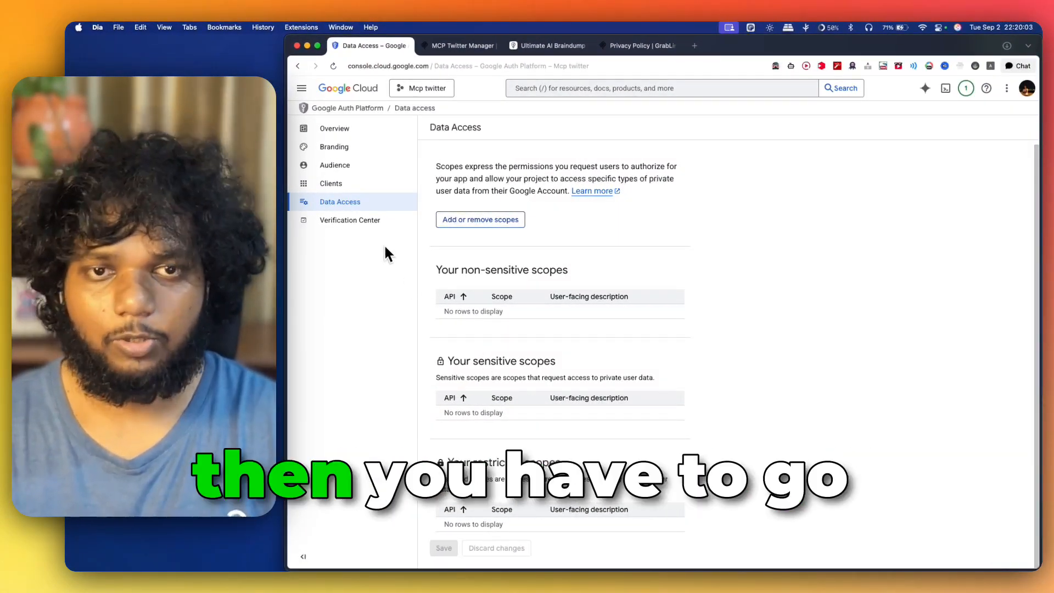
click(349, 220)
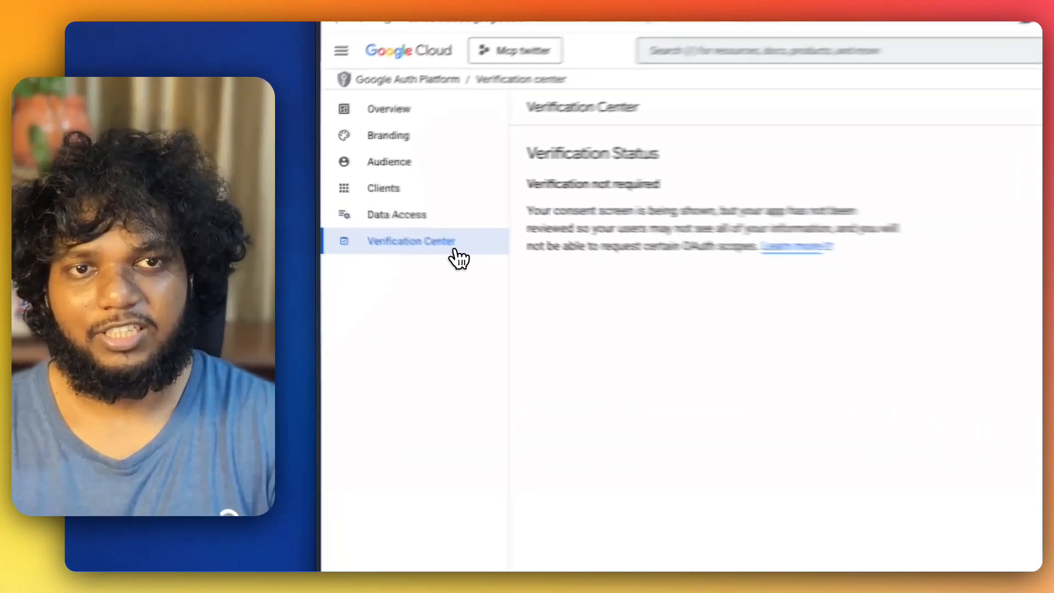